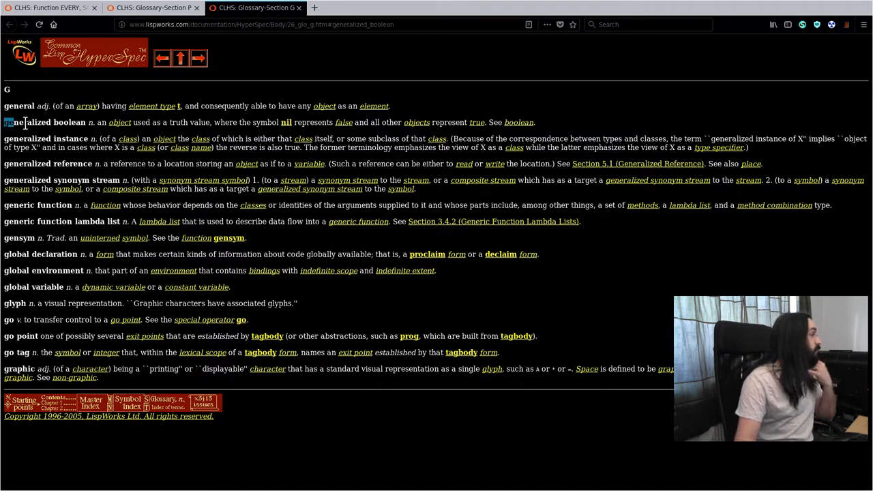
# Highlight the 'generalized boolean' term and its definition.
pyautogui.doubleClick(33, 122)
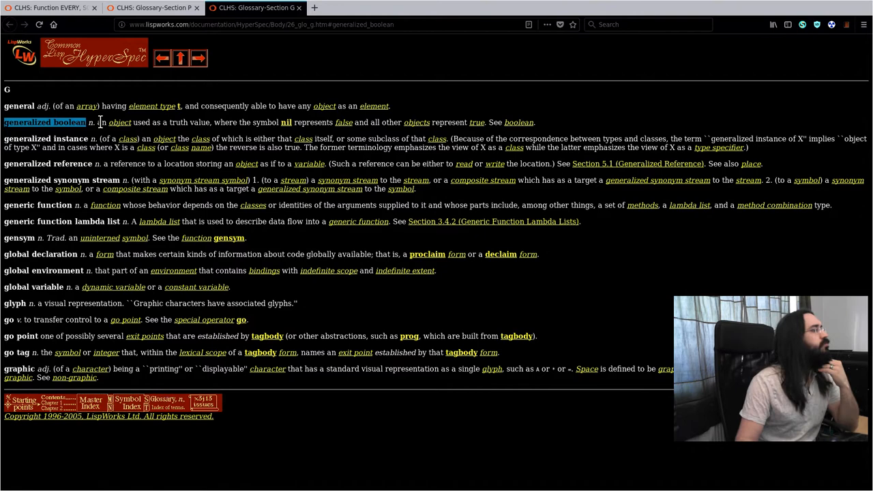
pyautogui.moveTo(99, 122); pyautogui.dragTo(232, 122)
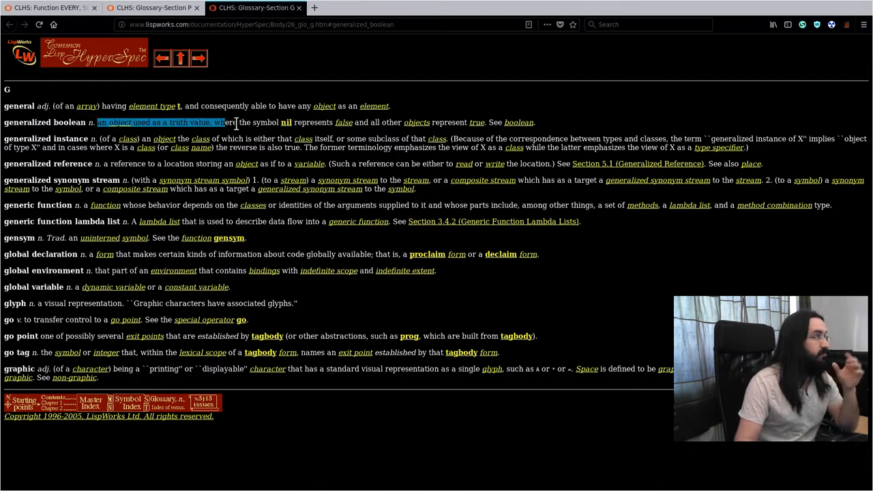
pyautogui.moveTo(222, 123); pyautogui.dragTo(369, 122)
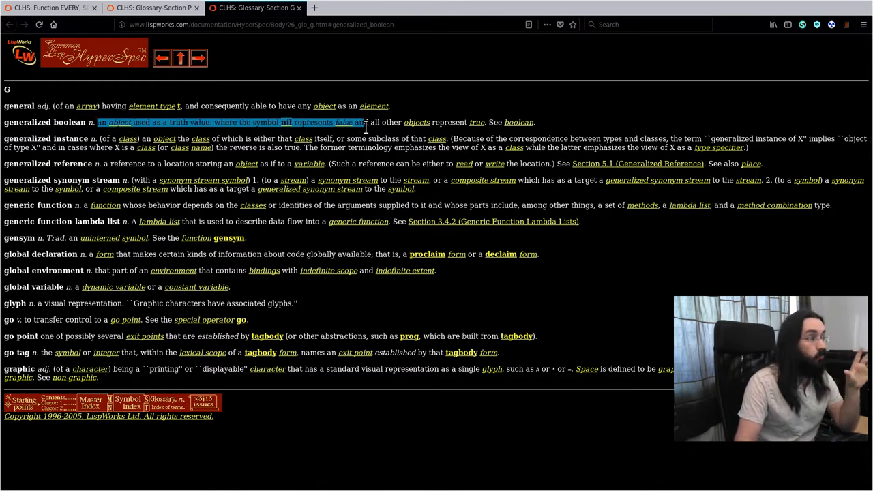
pyautogui.moveTo(519, 122)
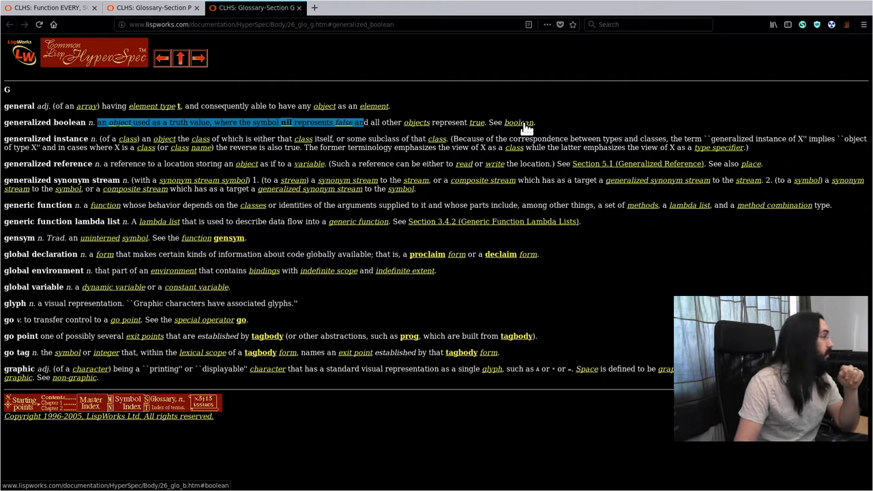
pyautogui.moveTo(392, 122)
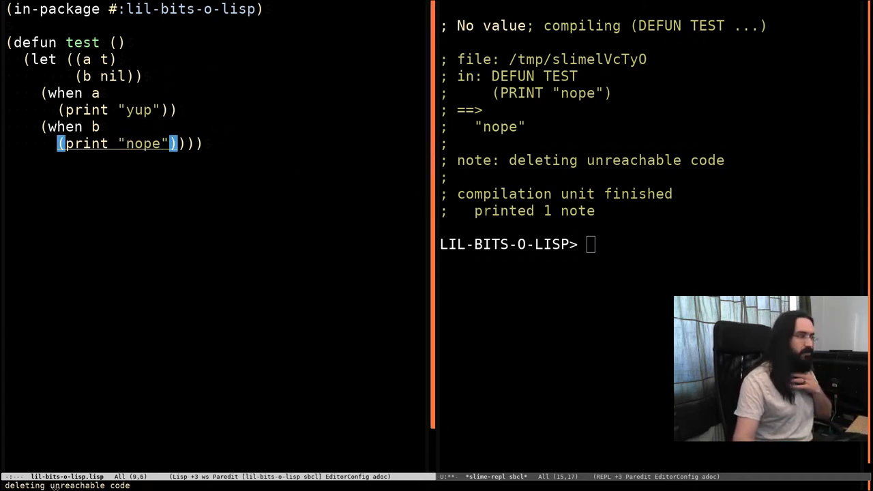
pyautogui.moveTo(630, 153)
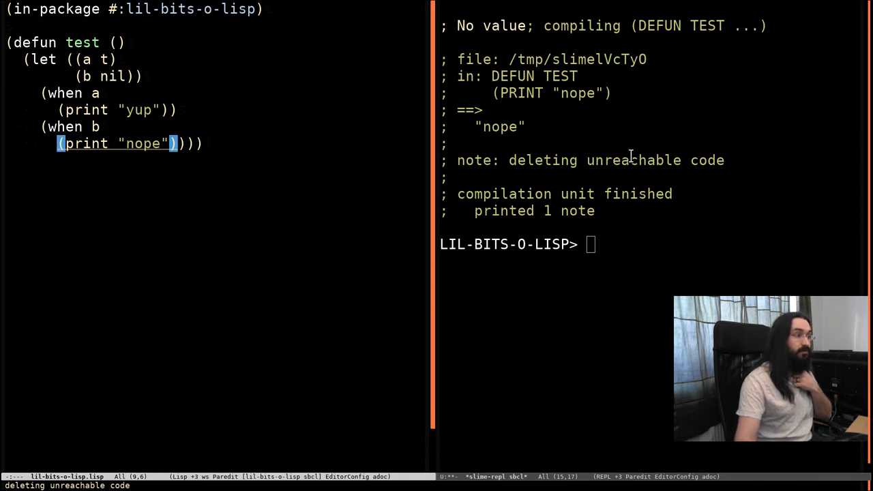
pyautogui.moveTo(119, 183)
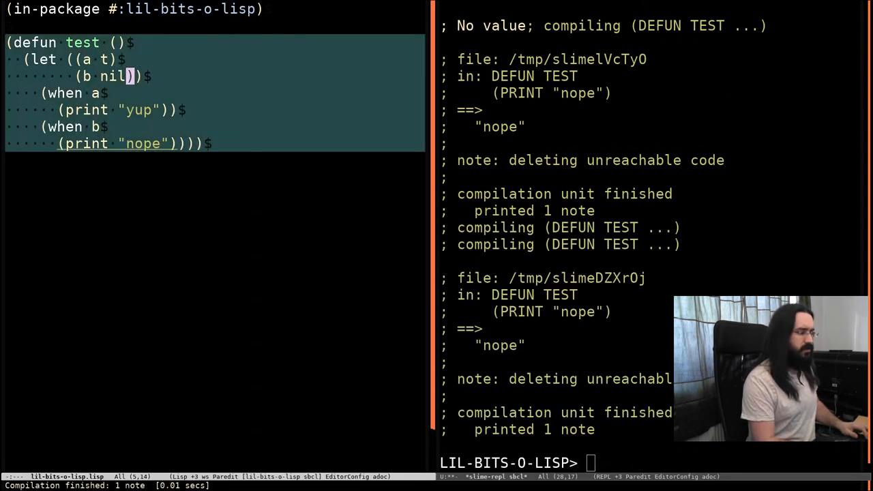
# Run (test) in the REPL, then change b from nil to 1 and rerun it.
pyautogui.press('Return')
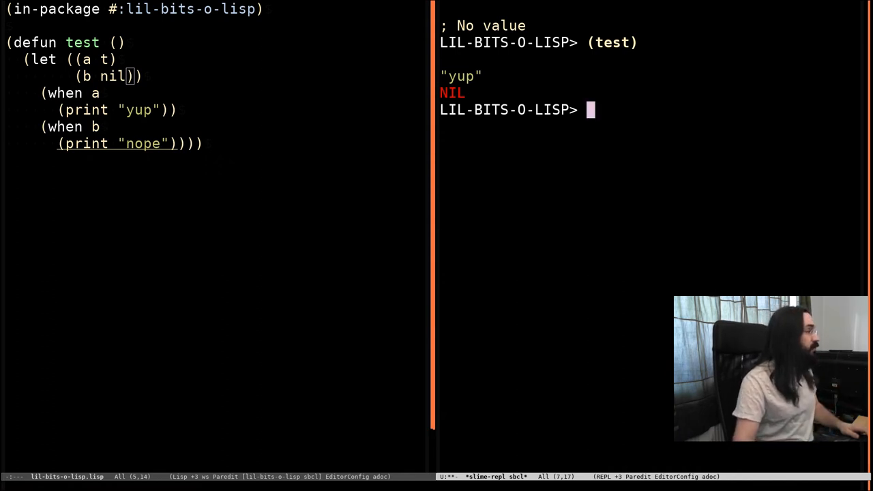
pyautogui.doubleClick(115, 143)
pyautogui.write('1')
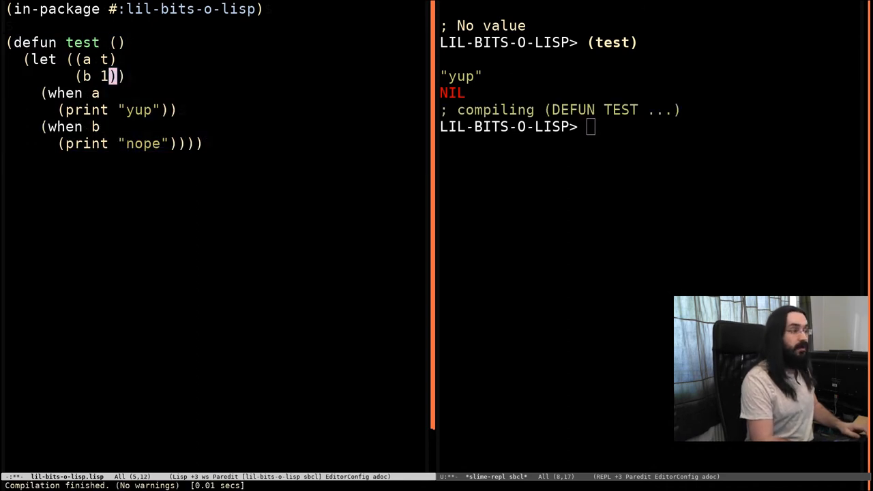
pyautogui.press('Return')
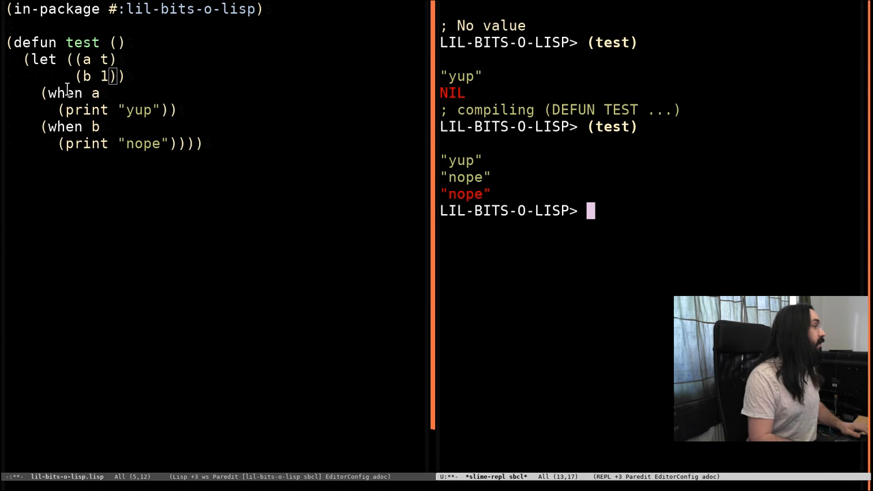
# Rerun (test) with b as "hi", then with b as the empty list '().
pyautogui.write('"')
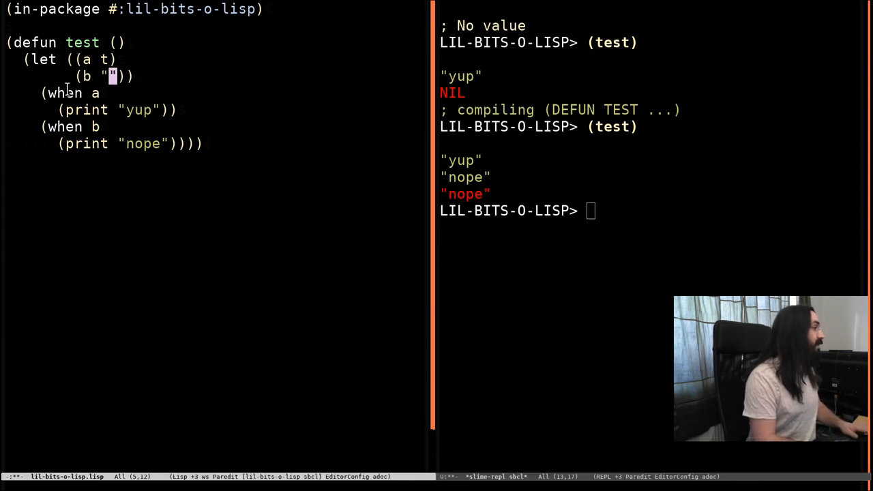
pyautogui.write('hi')
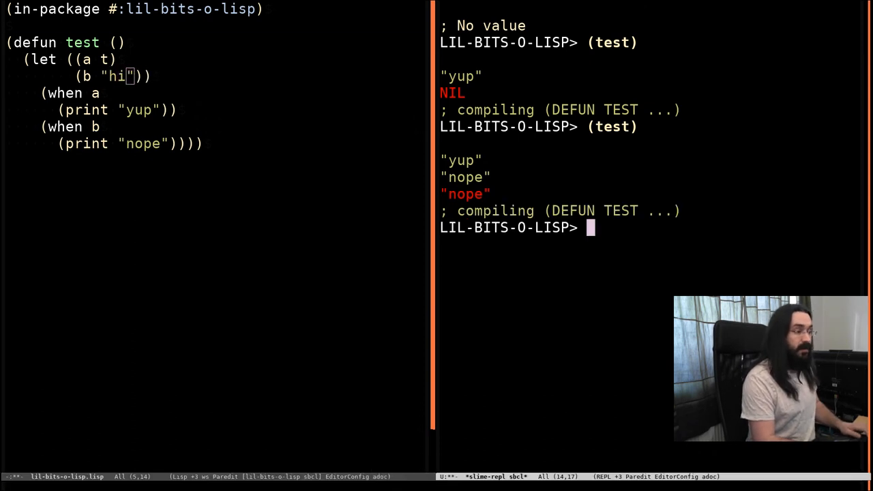
pyautogui.press('Return')
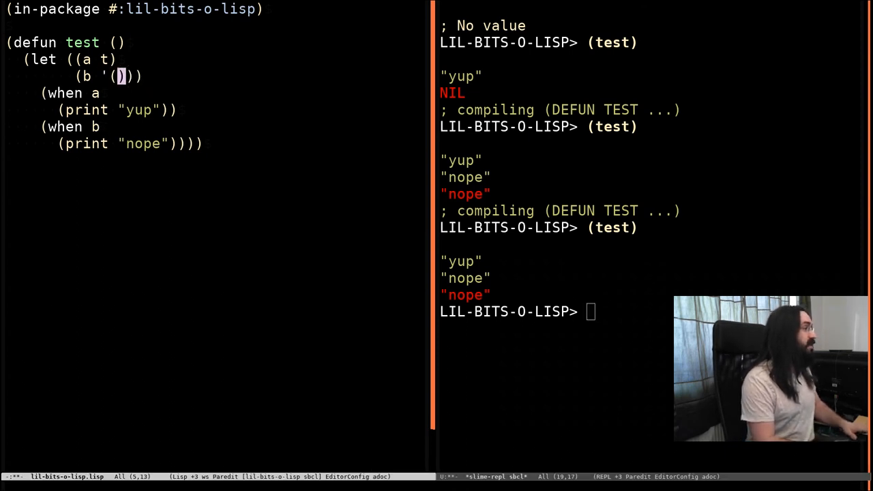
pyautogui.write('1 2 3')
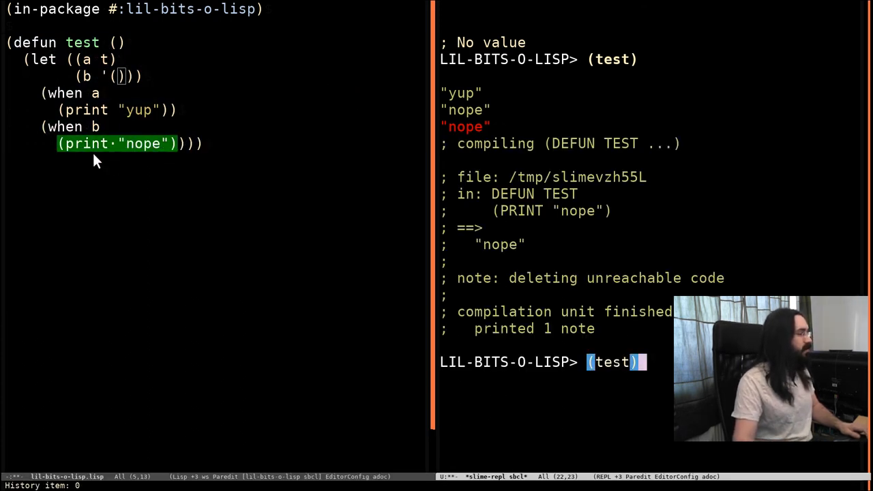
pyautogui.press('Return')
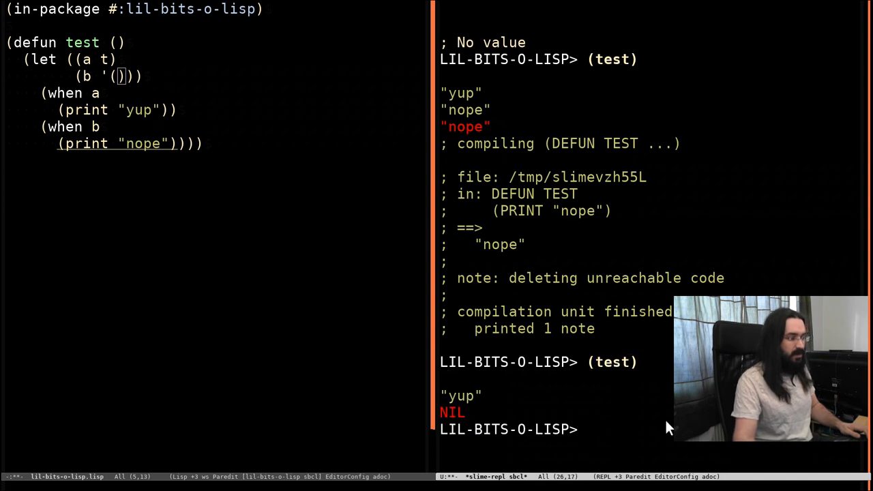